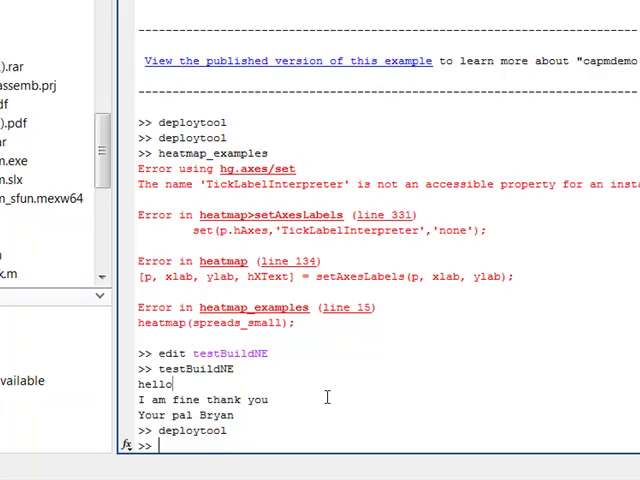
Step: Run 'edit testBuildNE' to bring the script up in the Editor
{"action": "type", "text": "edit"}
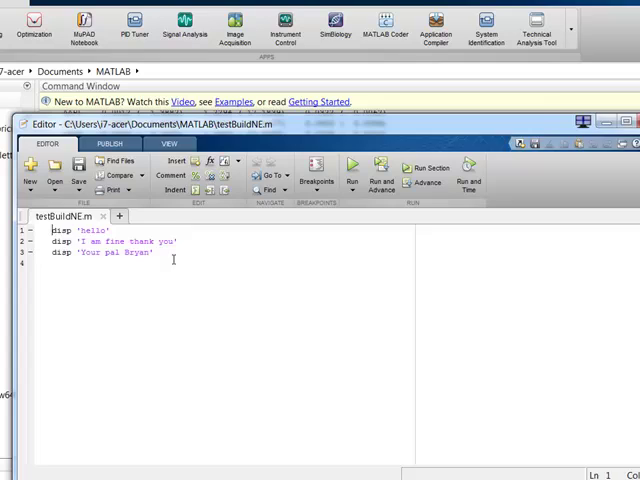
Step: Select across the script's disp lines to review the greeting text
{"action": "left_click_drag", "start_coordinate": [56, 236], "coordinate": [150, 258]}
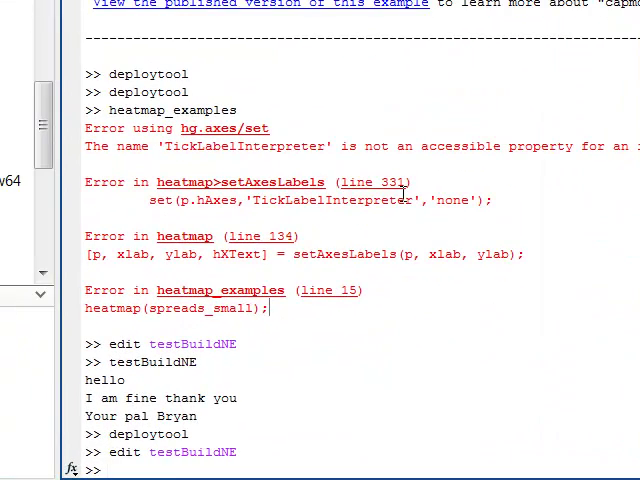
{"action": "mouse_move", "coordinate": [508, 370]}
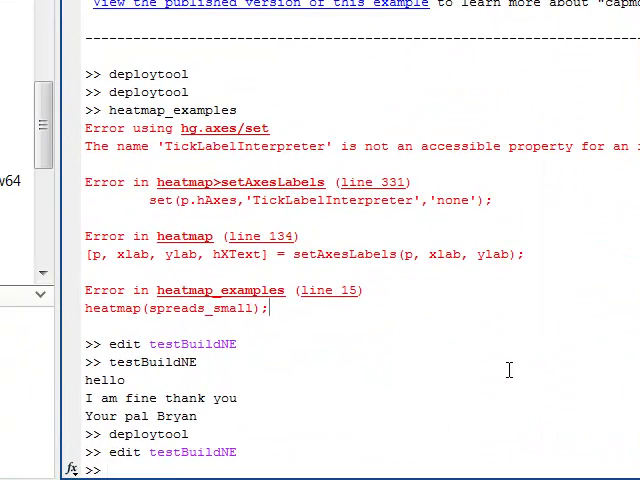
Step: Run the deploytool command to start MATLAB Compiler's packaging project
{"action": "type", "text": "deplo"}
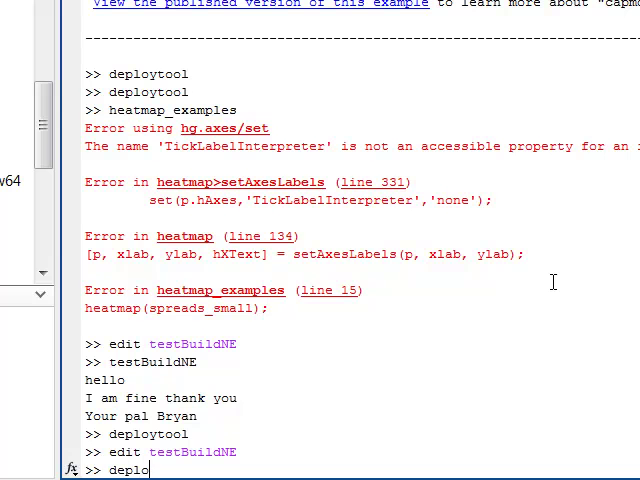
{"action": "type", "text": "y"}
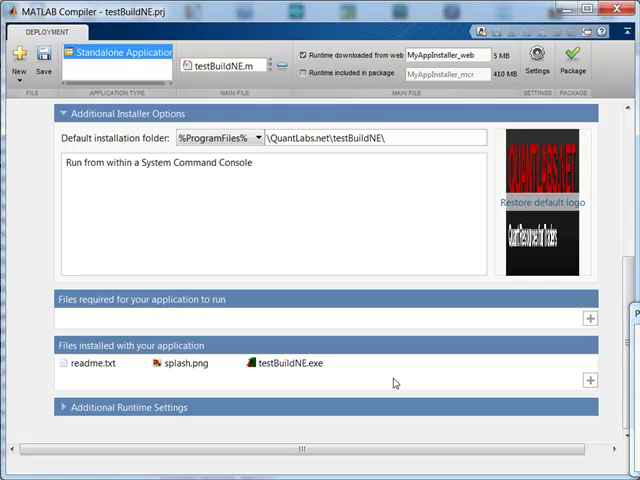
Step: Start packaging testBuildNE as a standalone application with the Package command
{"action": "left_click", "coordinate": [572, 60]}
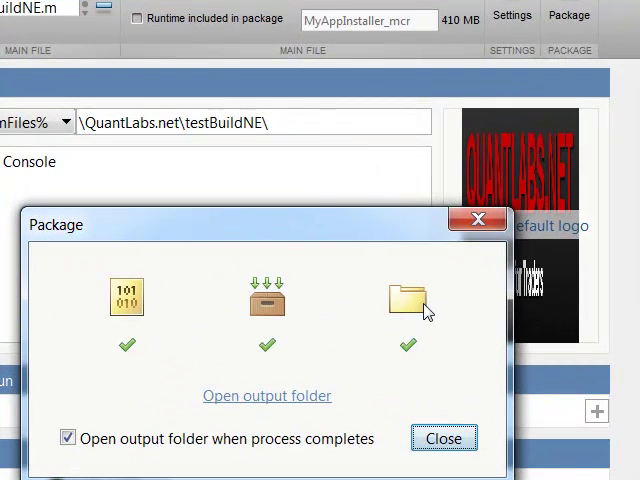
{"action": "mouse_move", "coordinate": [404, 336]}
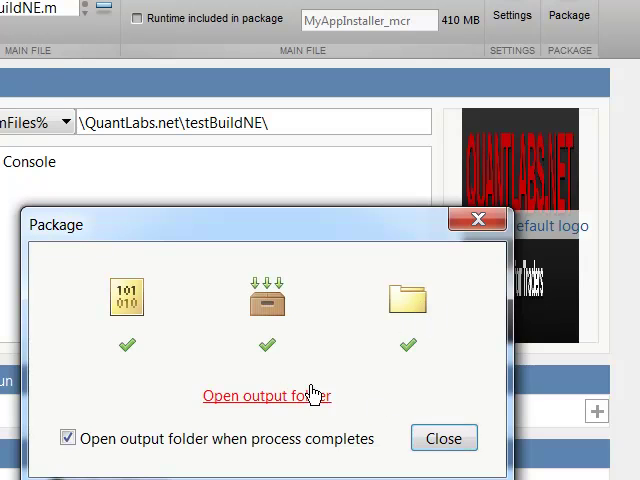
Step: Show the testBuildNE output folder with for_redistribution, for_testing and PackagingLog
{"action": "left_click", "coordinate": [268, 396]}
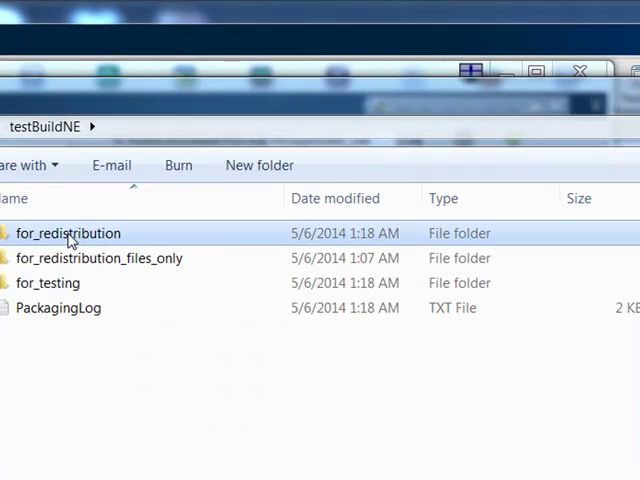
Step: Browse for_redistribution_files_only with readme, splash and testBuildNE, then return to the compiler
{"action": "double_click", "coordinate": [68, 232]}
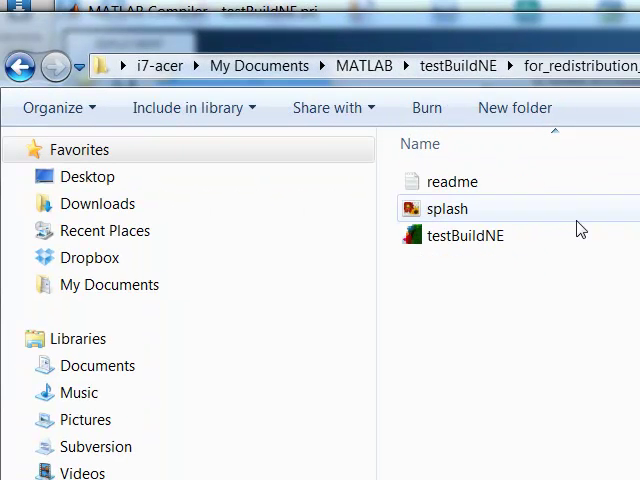
{"action": "mouse_move", "coordinate": [464, 212]}
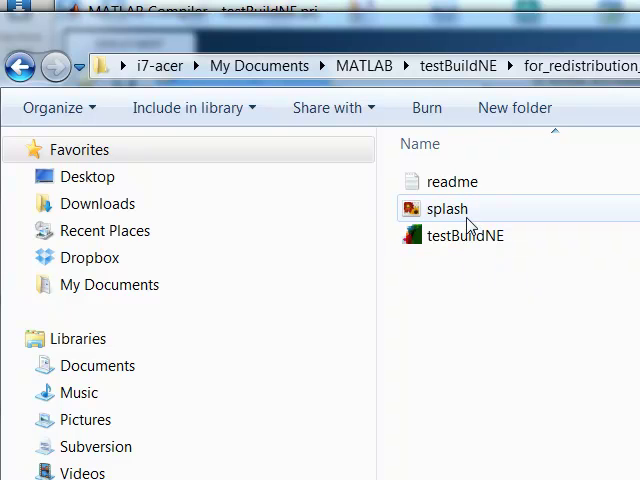
{"action": "left_click", "coordinate": [492, 266]}
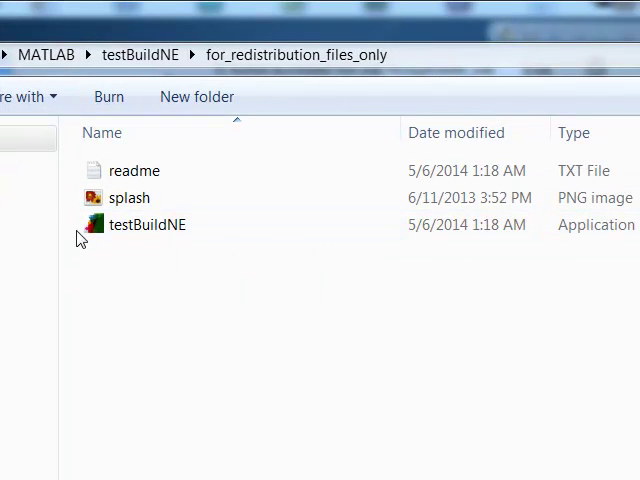
{"action": "mouse_move", "coordinate": [112, 164]}
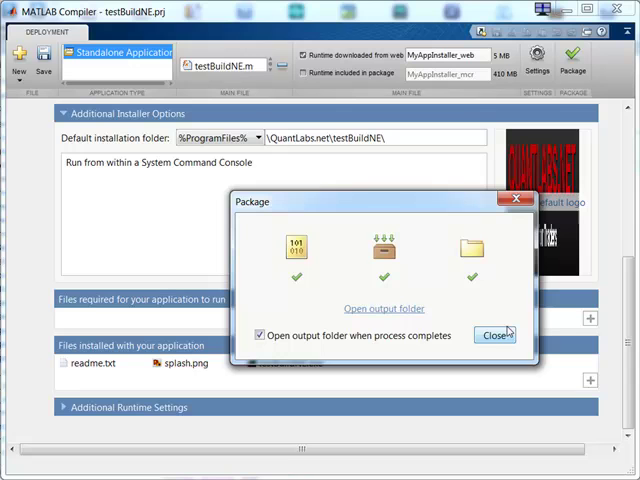
Step: Close the finished Package summary to return to the testBuildNE project settings
{"action": "left_click", "coordinate": [496, 334]}
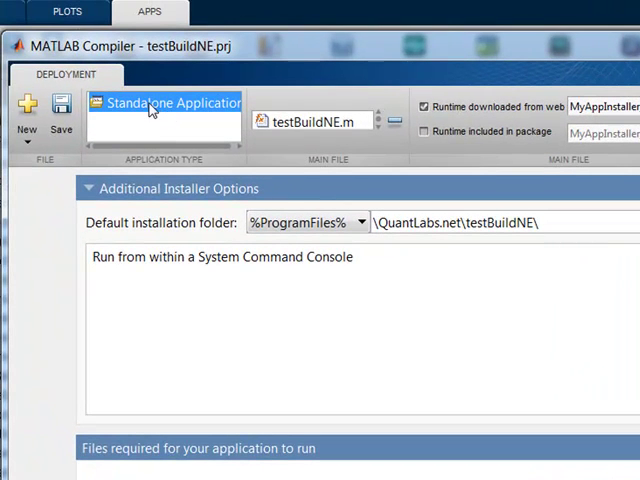
{"action": "mouse_move", "coordinate": [340, 130]}
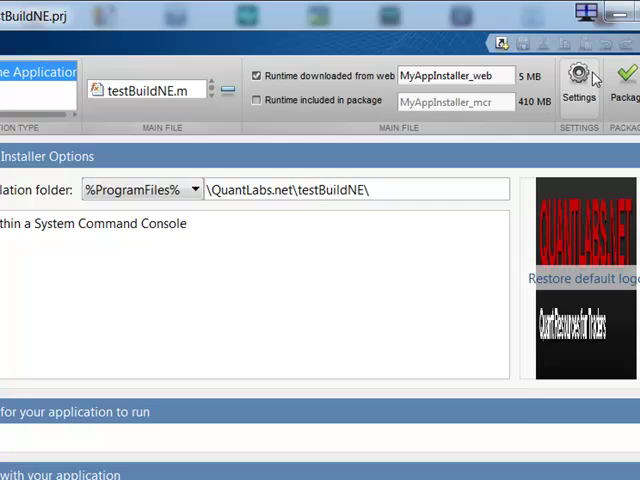
Step: Check the Output Directories in the project Settings dialog and close it
{"action": "left_click", "coordinate": [574, 76]}
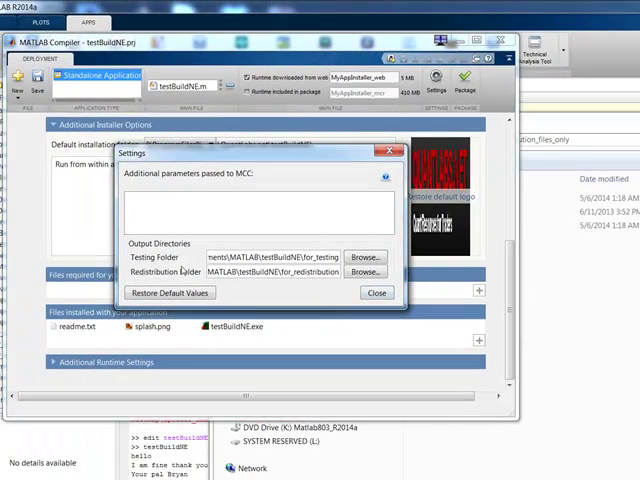
{"action": "left_click", "coordinate": [376, 292]}
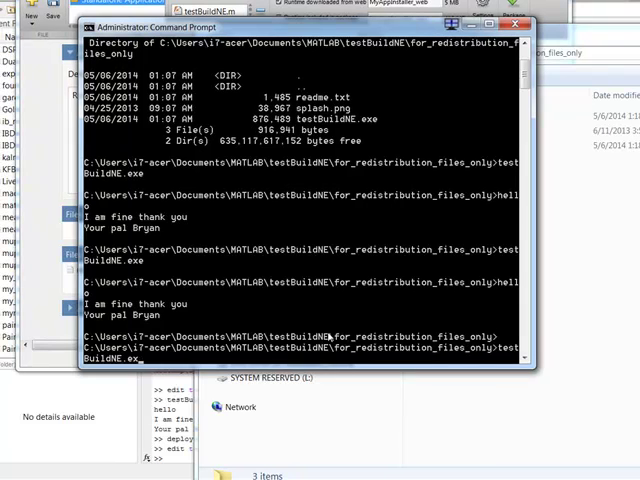
Step: List the redistribution folder with dir, showing readme.txt, splash.png and testBuildNE.exe
{"action": "type", "text": "dir"}
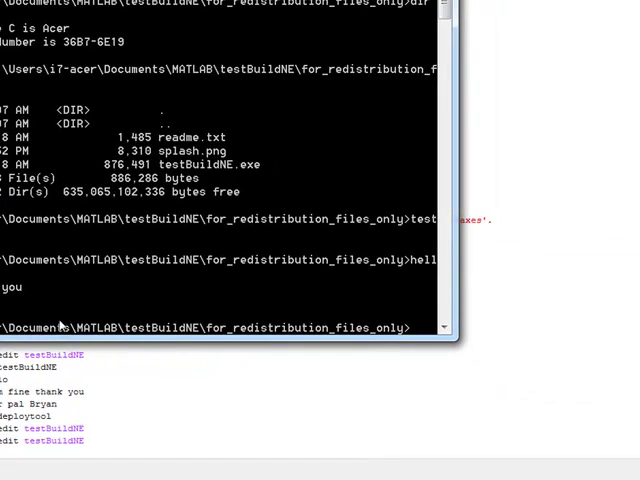
{"action": "mouse_move", "coordinate": [328, 324]}
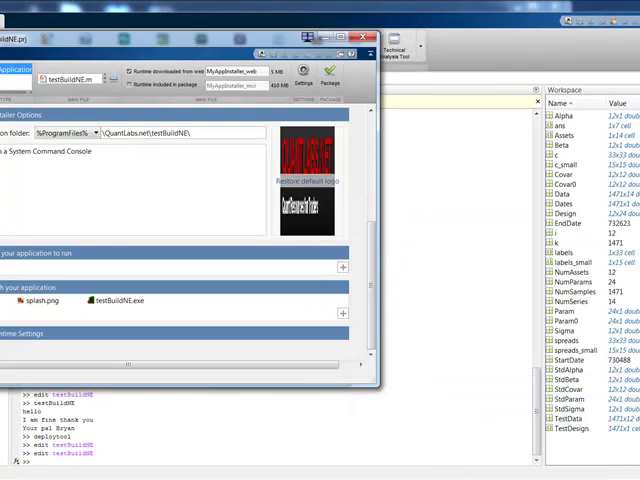
Step: Bring the MATLAB desktop forward and scroll through the Command Window's earlier output
{"action": "left_click", "coordinate": [362, 32]}
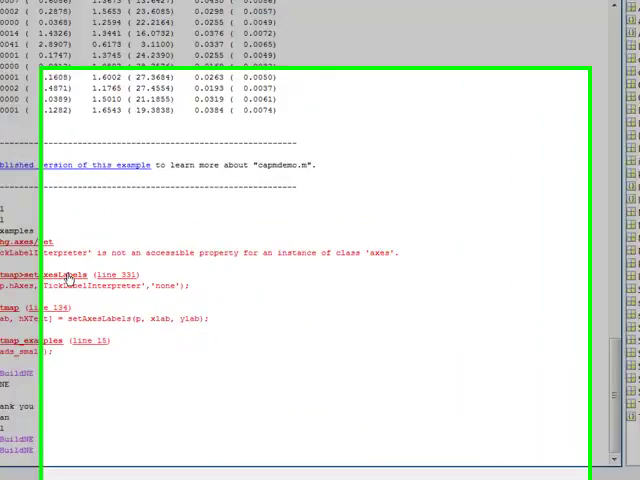
{"action": "scroll", "scroll_direction": "down", "scroll_amount": 3}
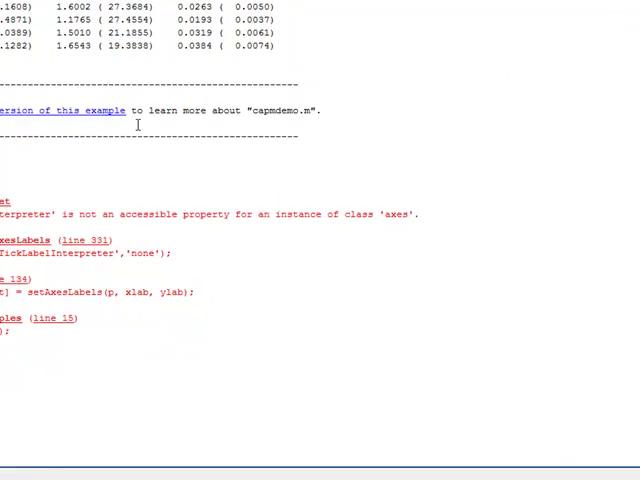